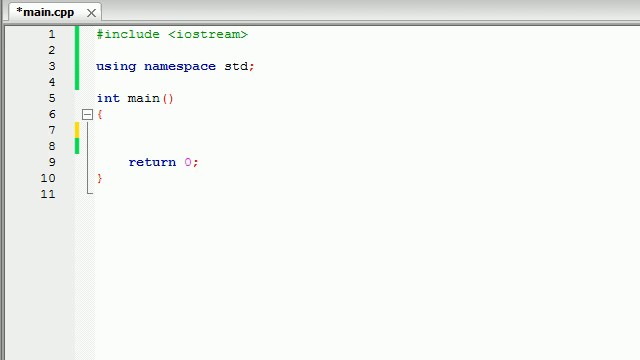
mouse_move(311, 112)
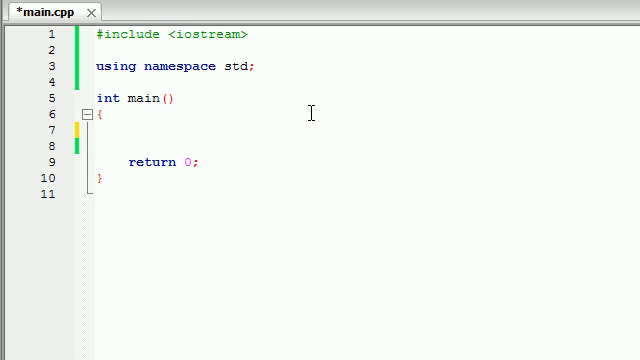
Write cout << "boy i love bacon" on line 7 of main and save the file.
text(cout)
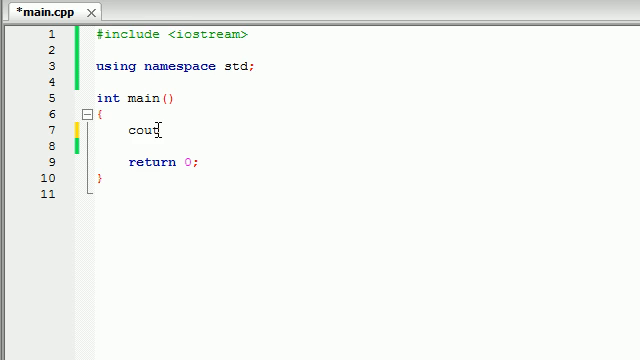
text(<<)
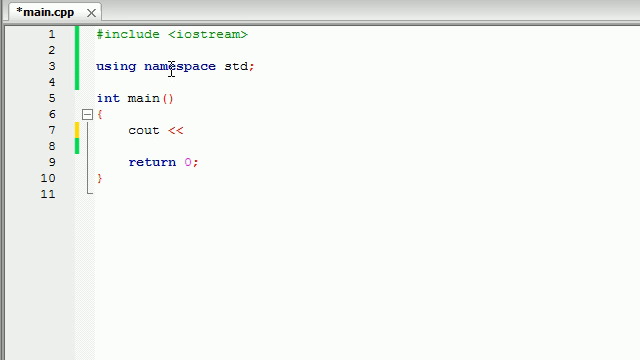
text("")
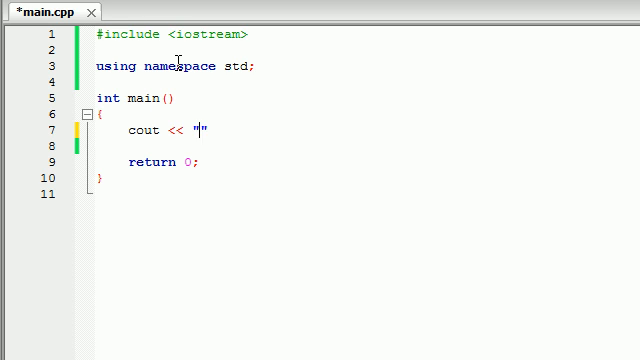
text(boy i)
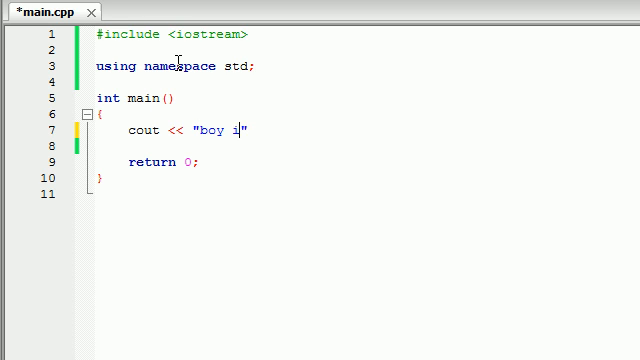
text(love bacon)
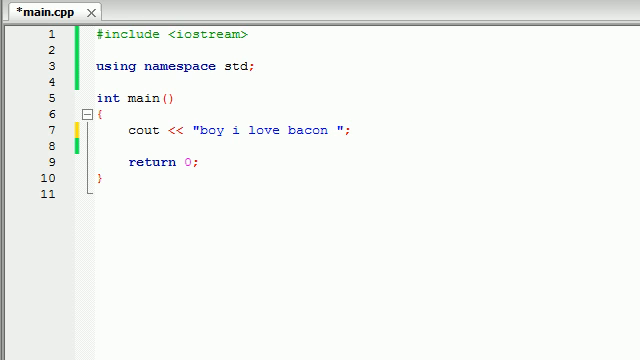
key(ctrl+s)
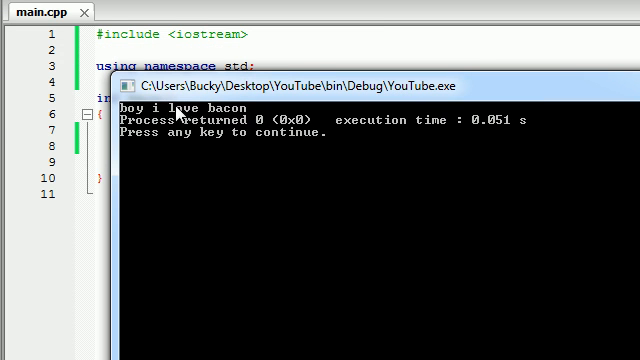
mouse_move(178, 112)
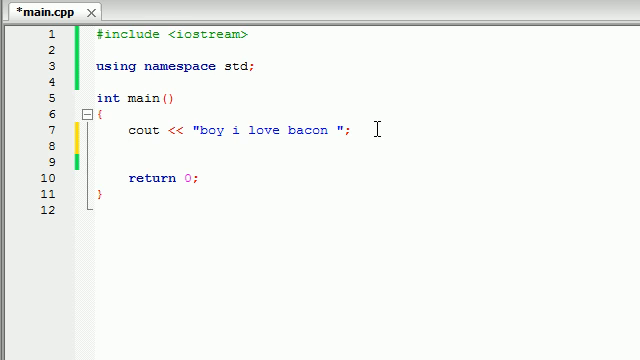
mouse_move(375, 128)
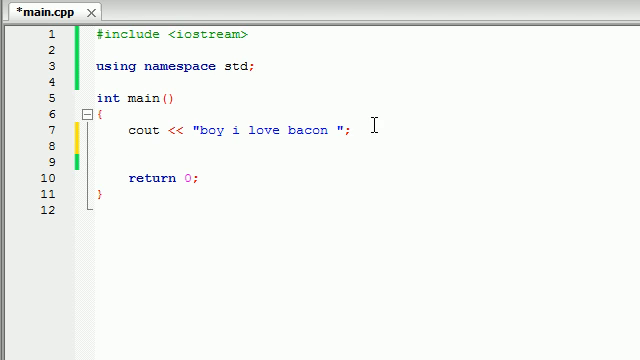
mouse_move(296, 146)
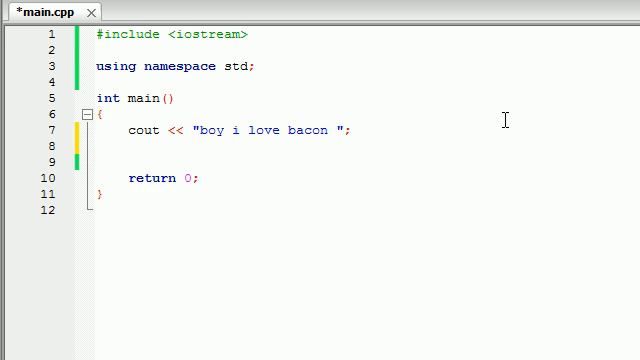
Add a cout << "and ham" statement on line 8 below the bacon line.
text(cout <<)
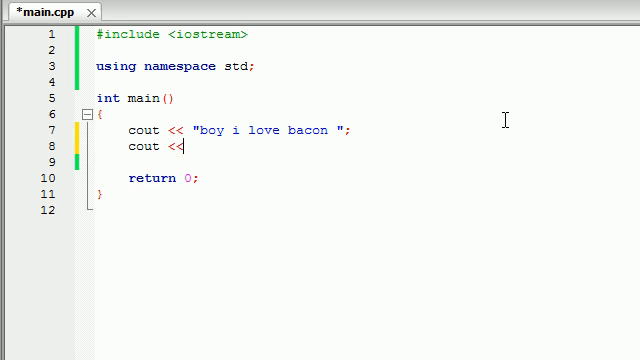
text("")
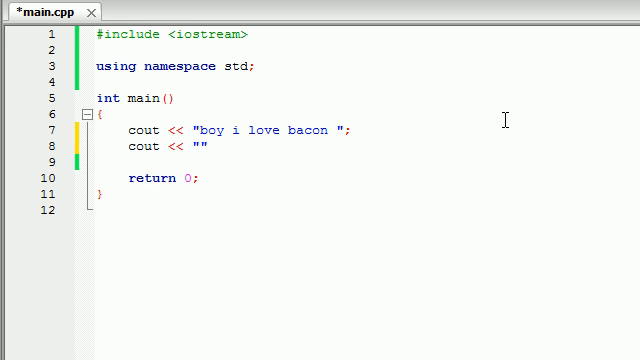
text(and ham)
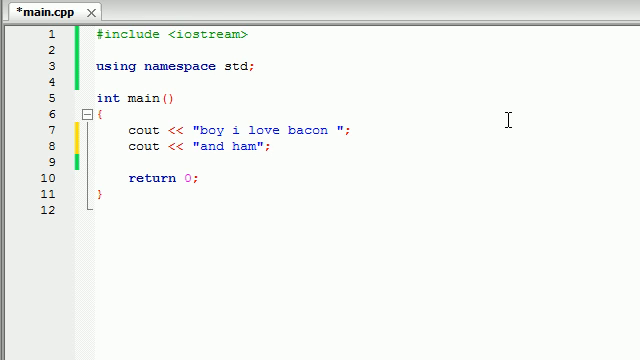
mouse_move(360, 157)
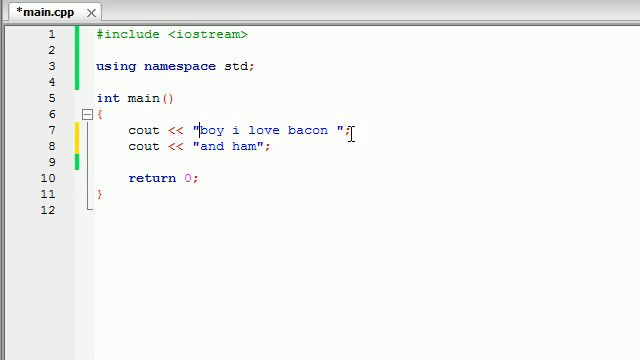
Save the file and highlight the "and ham" text to point it out.
double_click(229, 146)
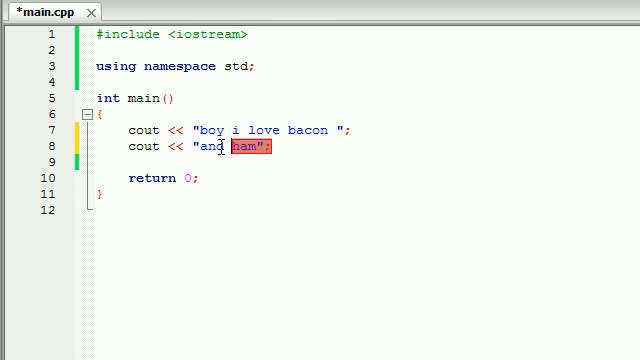
key(ctrl+s)
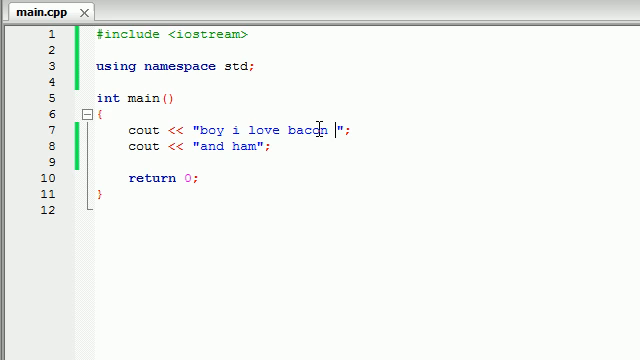
drag(205, 130, 328, 130)
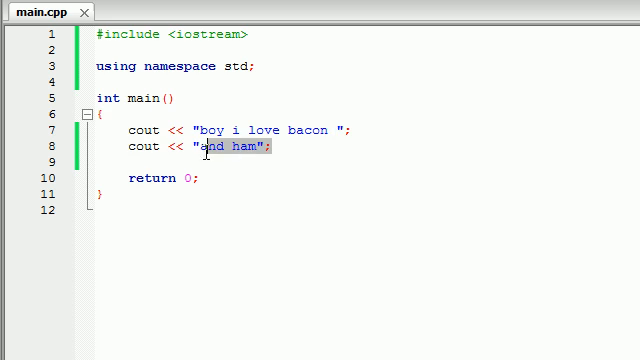
click(162, 145)
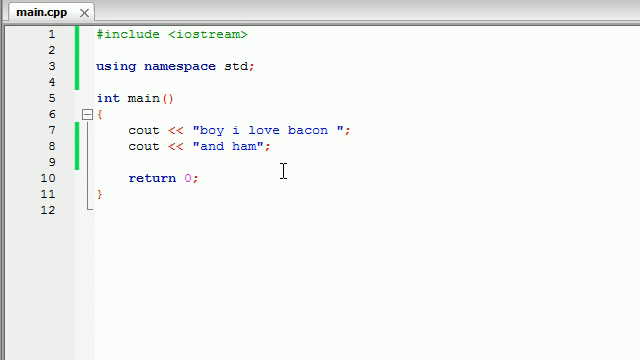
click(165, 146)
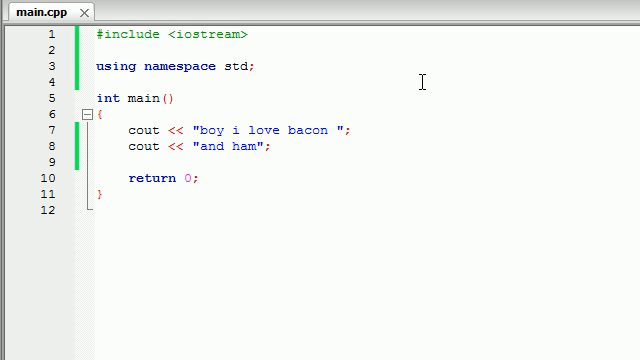
text(;)
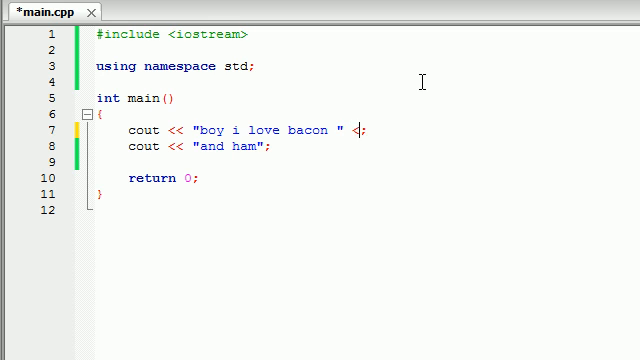
text(<<)
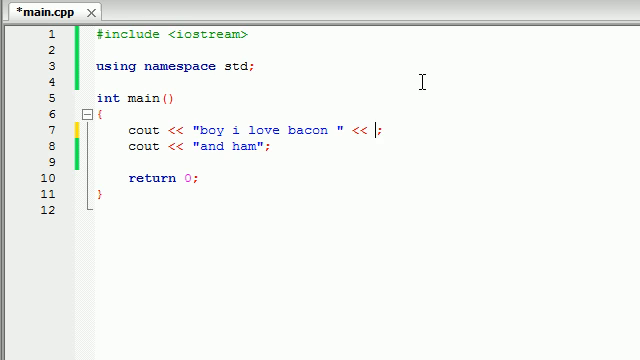
text(endl)
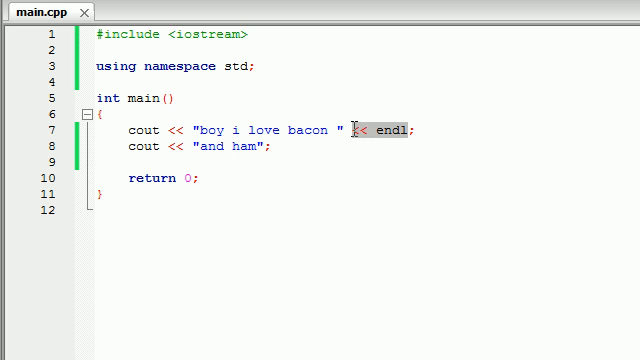
key(Delete)
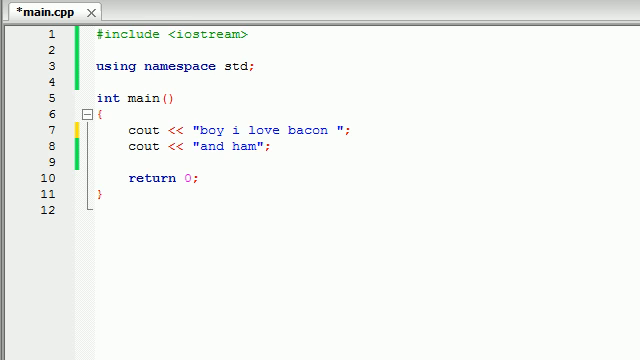
End the bacon string with \n and append << endl after its closing quote.
click(340, 130)
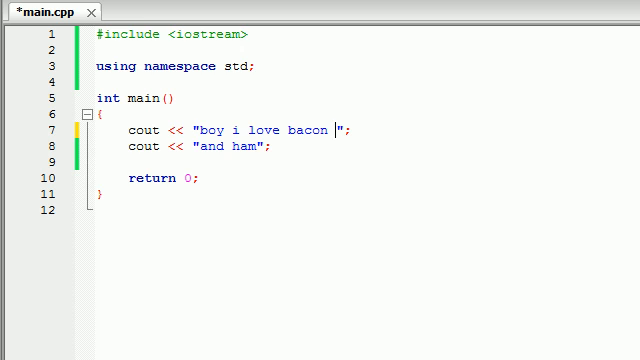
text(\n)
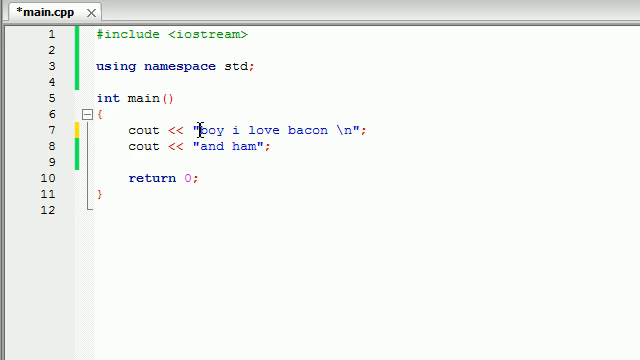
mouse_move(328, 132)
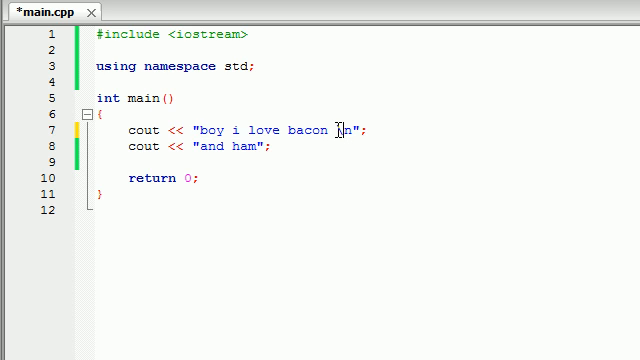
double_click(340, 131)
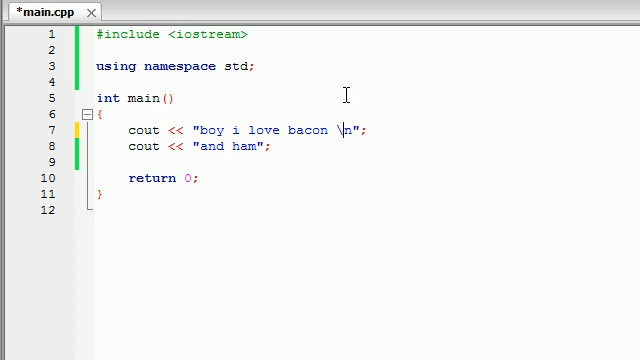
click(349, 129)
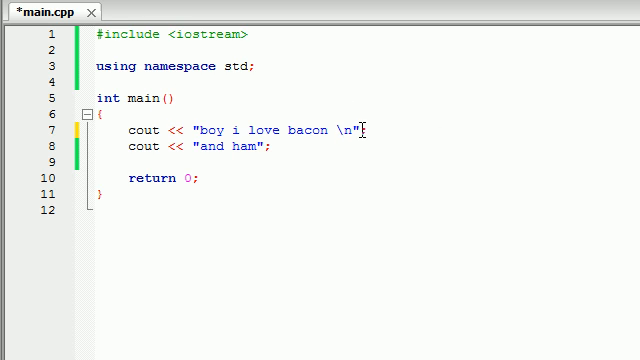
text(<)
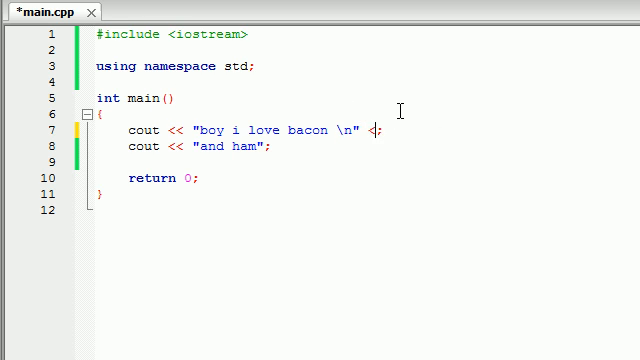
text(<< endl)
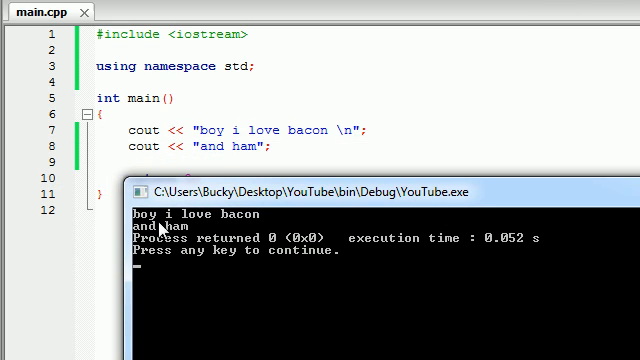
mouse_move(175, 235)
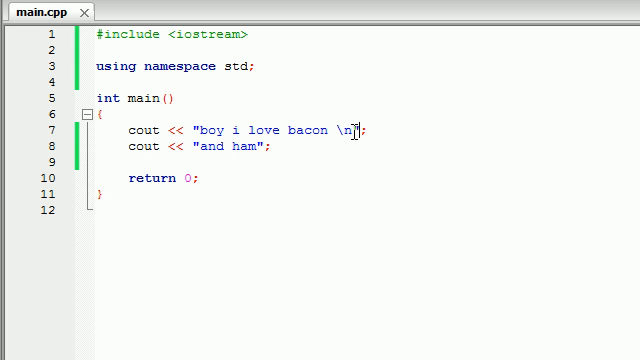
mouse_move(505, 40)
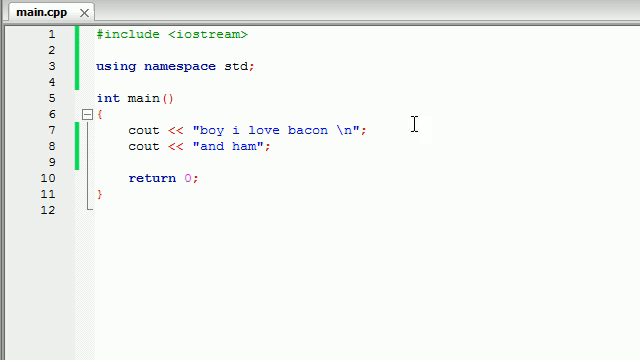
Point out the \n escape and rebuild and run with F9.
double_click(344, 131)
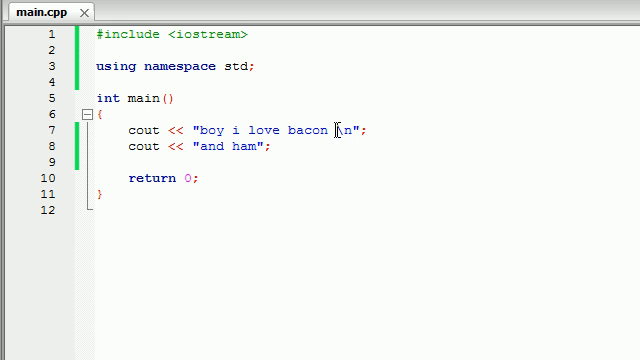
key(F9)
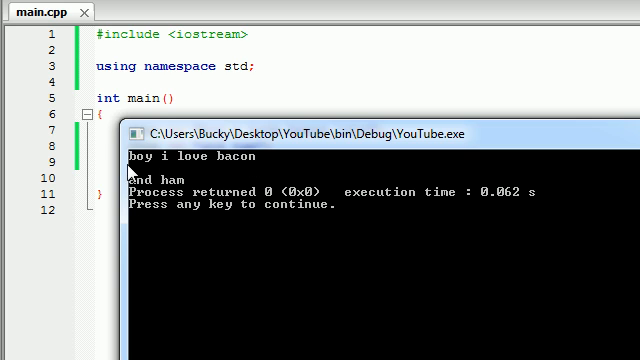
mouse_move(170, 195)
text(cout <<)
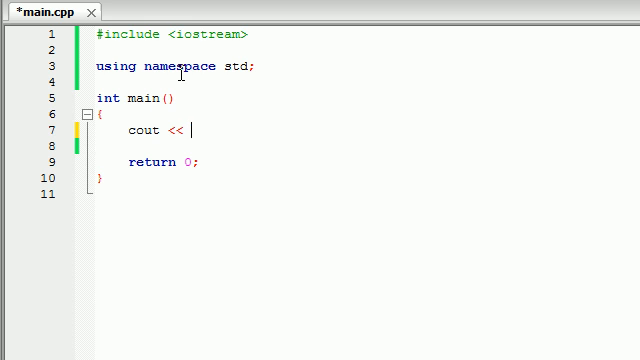
Replace the output with one cout "boy \n i \n love \n bacon \n" and save.
text("";)
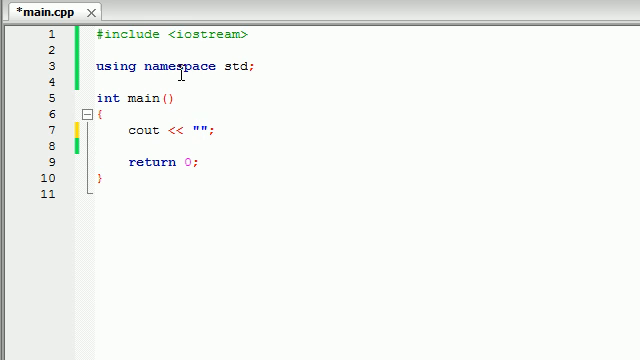
text(boy \n)
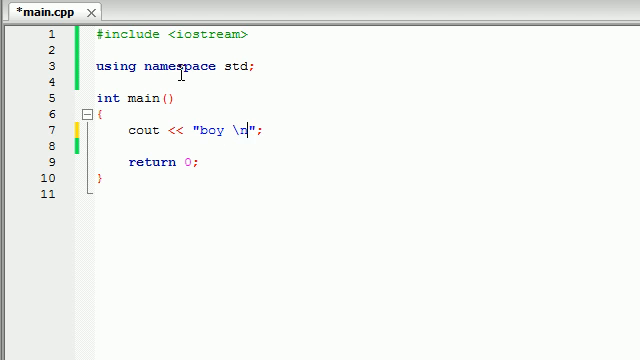
text(i \n love \)
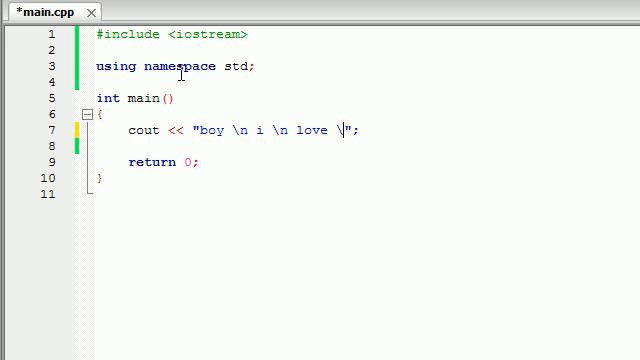
text(n bacon \n)
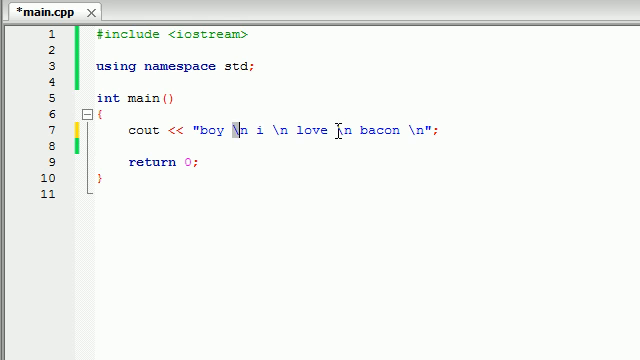
key(ctrl+s)
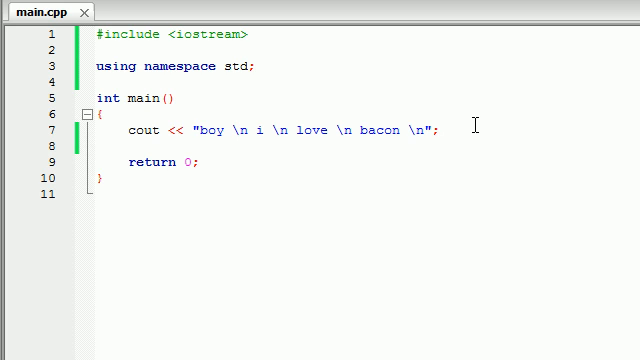
click(438, 131)
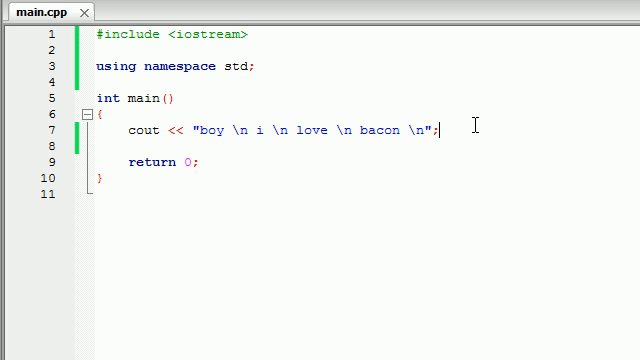